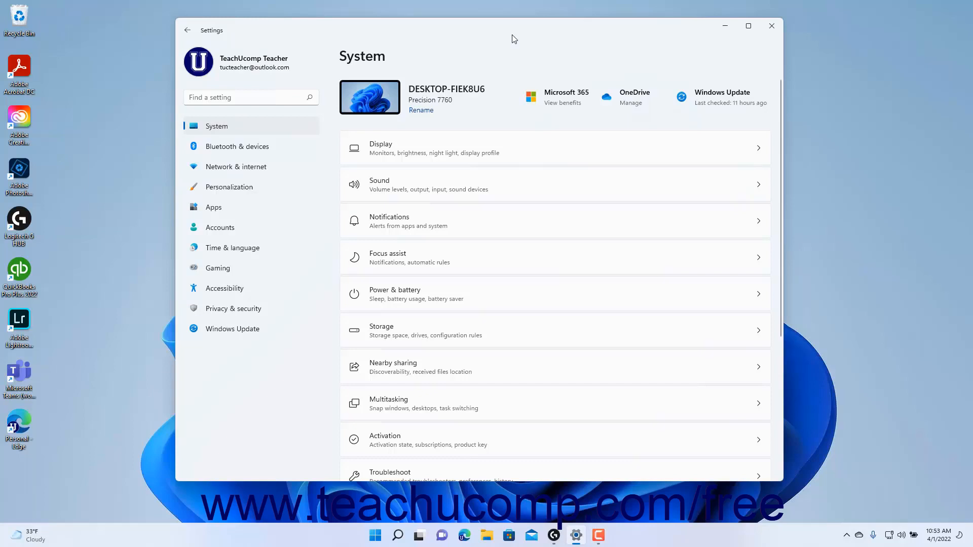
Step: Go to System > Troubleshoot, revealing the troubleshooting options
left_click(222, 129)
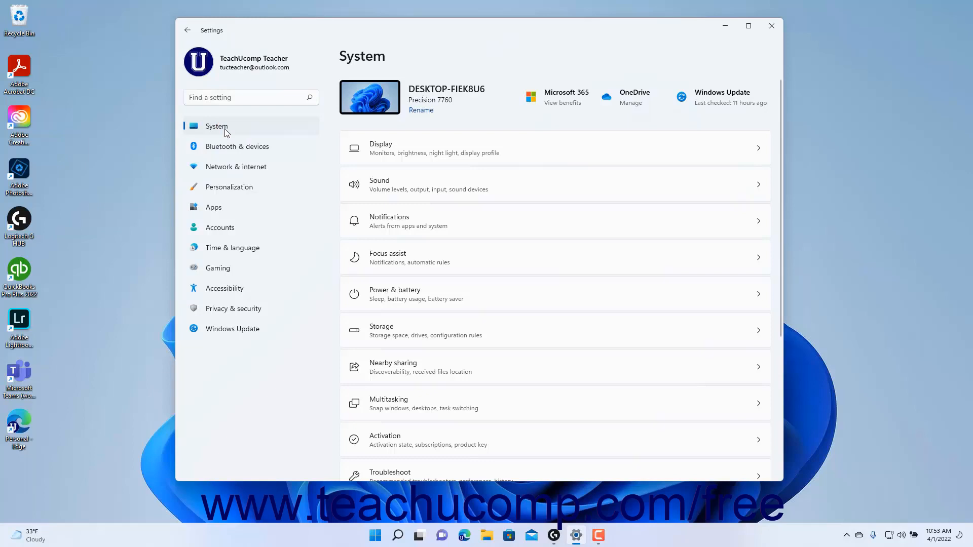
mouse_move(382, 192)
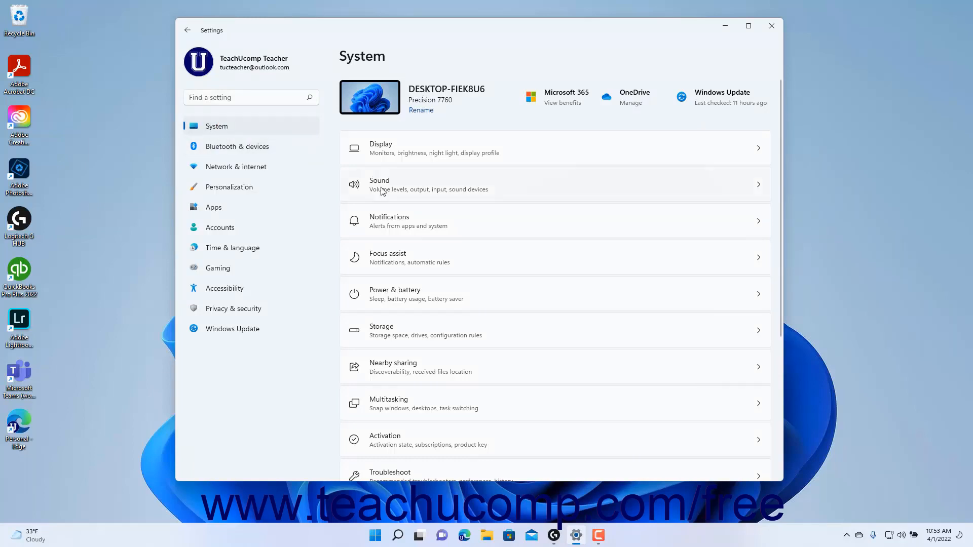
scroll("down", 3)
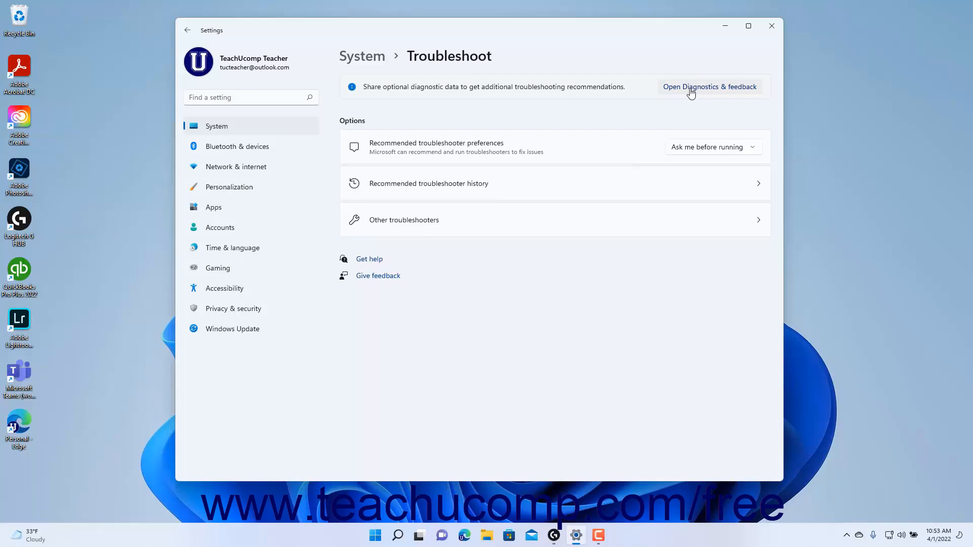
Step: Follow the banner link to Privacy & security > Diagnostics & feedback, showing optional diagnostic data off
left_click(709, 86)
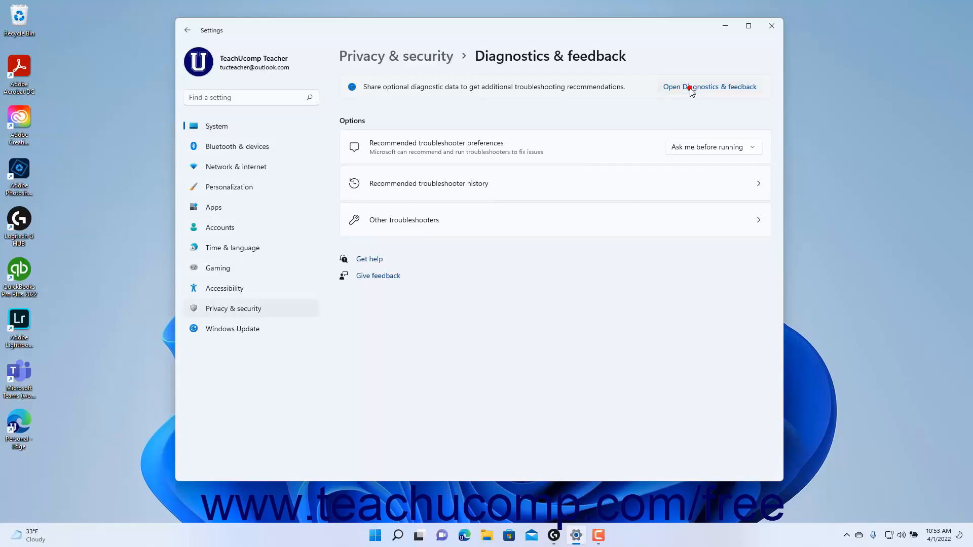
left_click(709, 87)
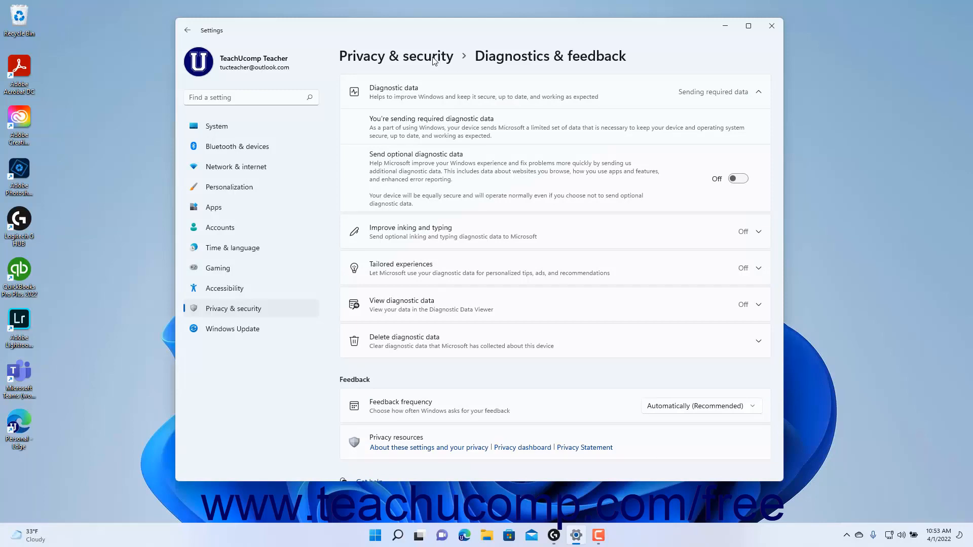
mouse_move(187, 30)
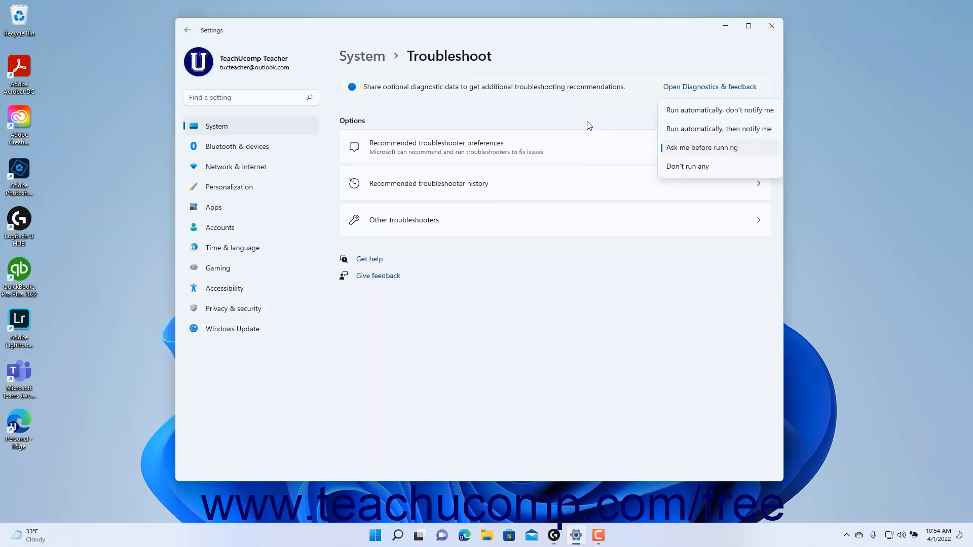
Step: Keep the recommended troubleshooter preference at Ask me before running
left_click(701, 147)
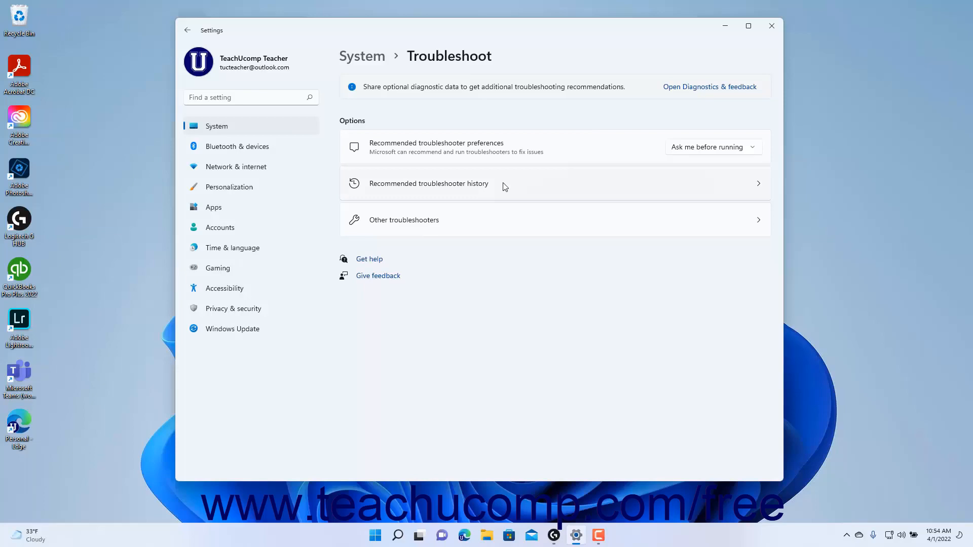
left_click(427, 183)
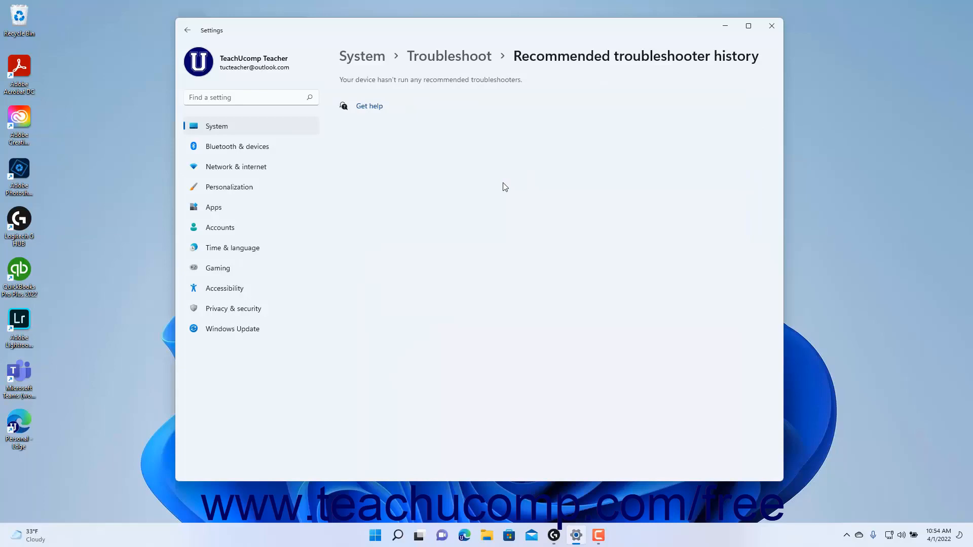
mouse_move(454, 61)
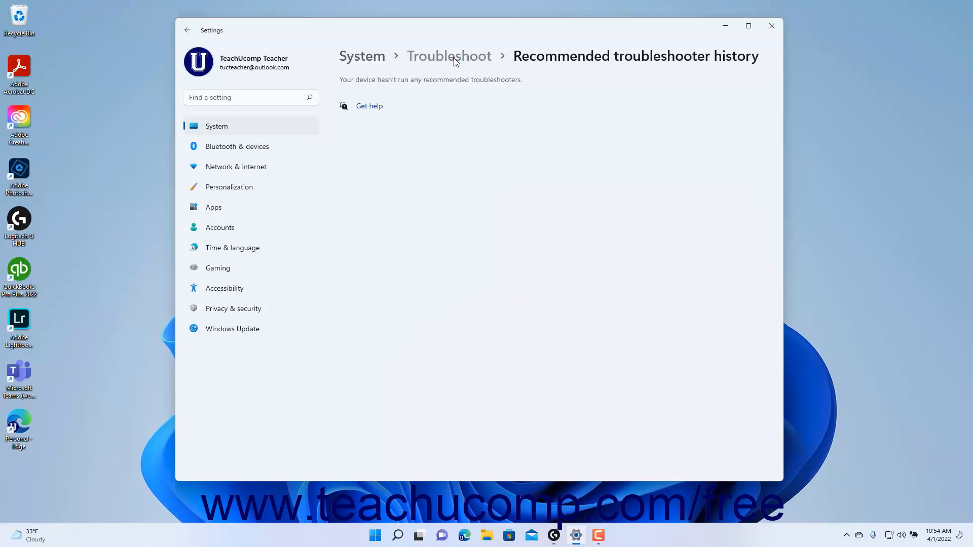
left_click(449, 55)
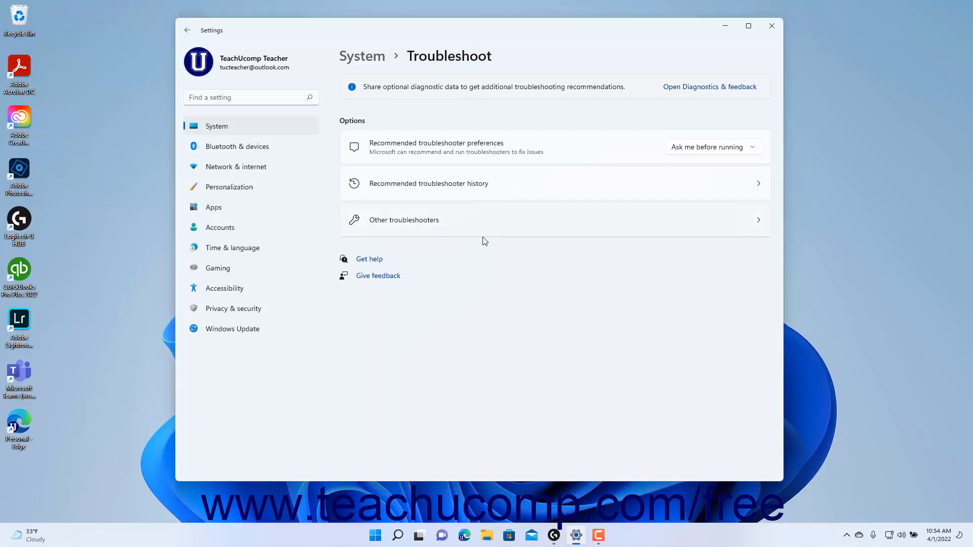
mouse_move(492, 226)
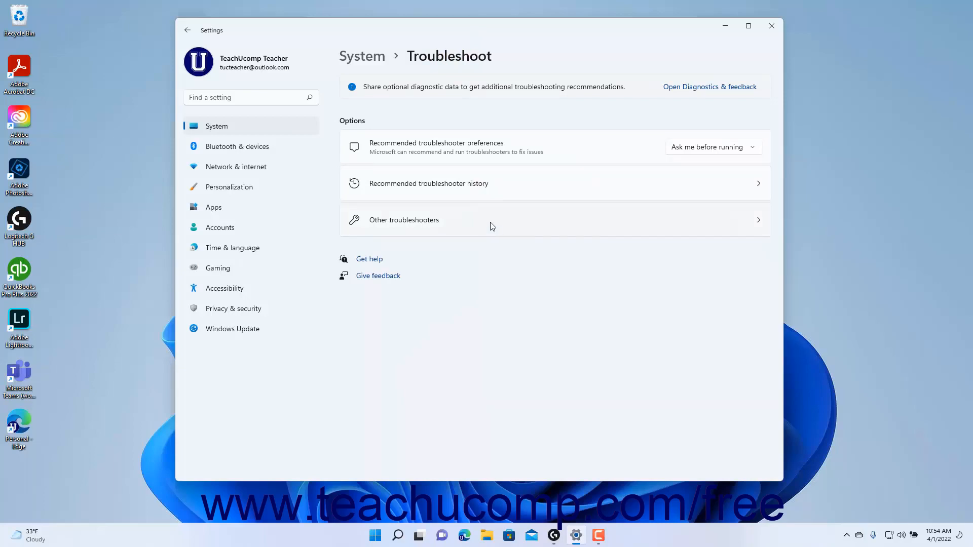
Step: Show Other troubleshooters and run the Printer troubleshooter, reaching the printer-selection prompt
left_click(404, 220)
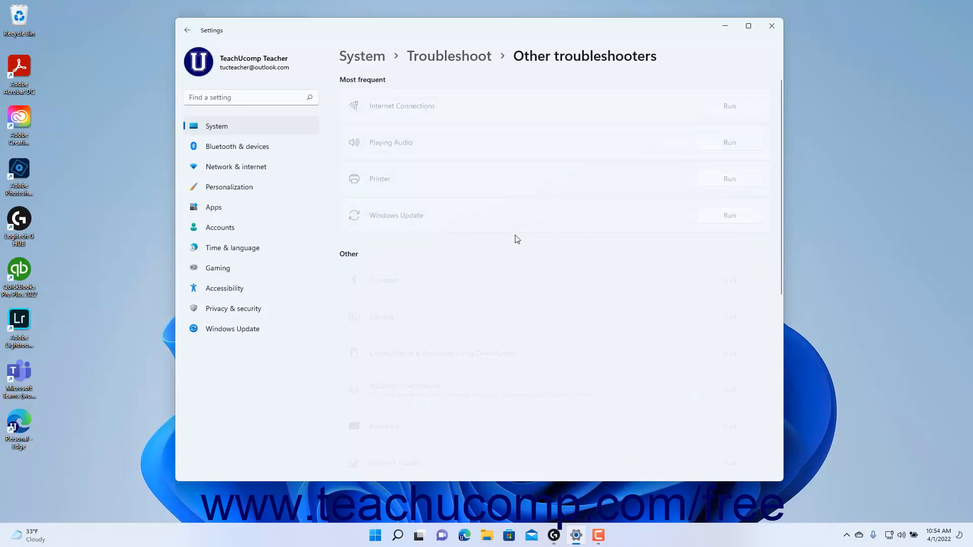
scroll("down", 3)
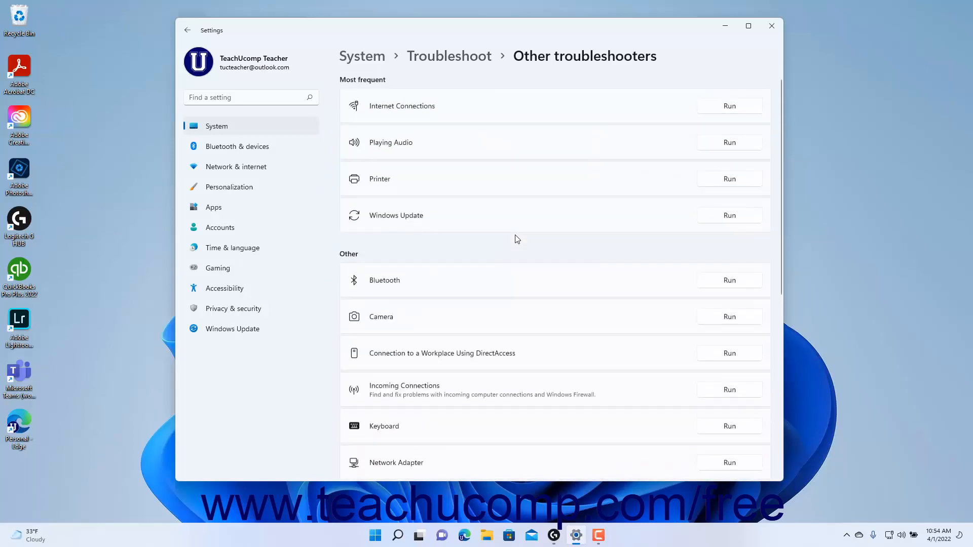
mouse_move(631, 221)
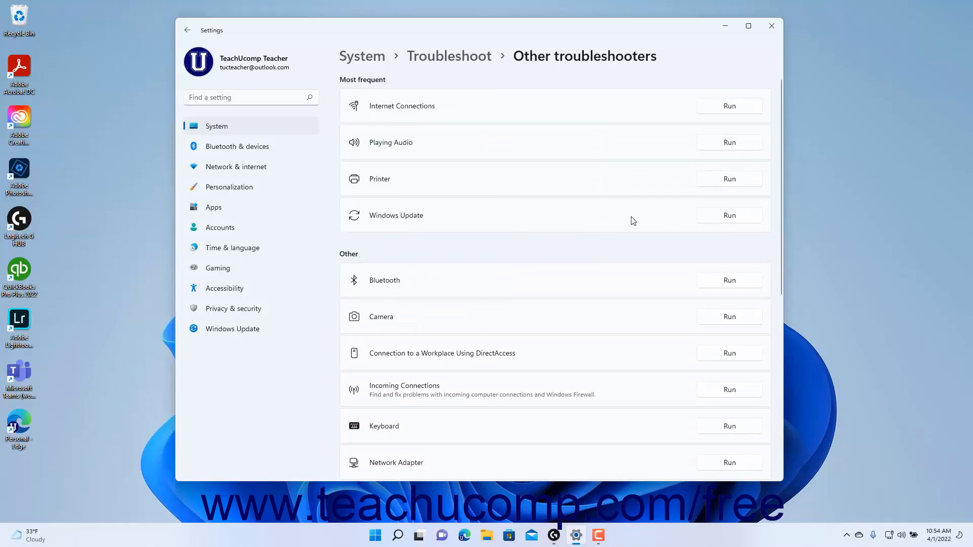
left_click(729, 179)
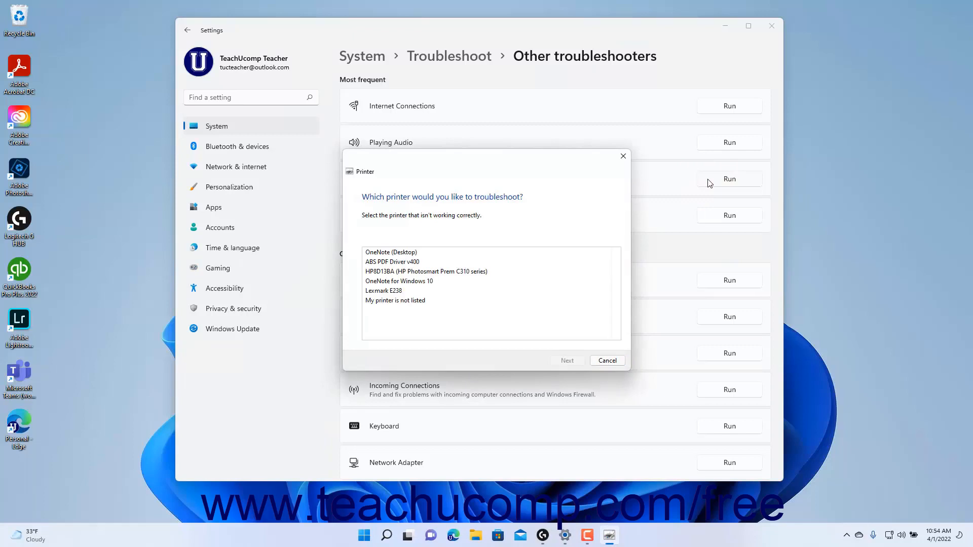
Step: Cancel the Printer troubleshooter without choosing a printer, staying on Other troubleshooters
left_click(607, 361)
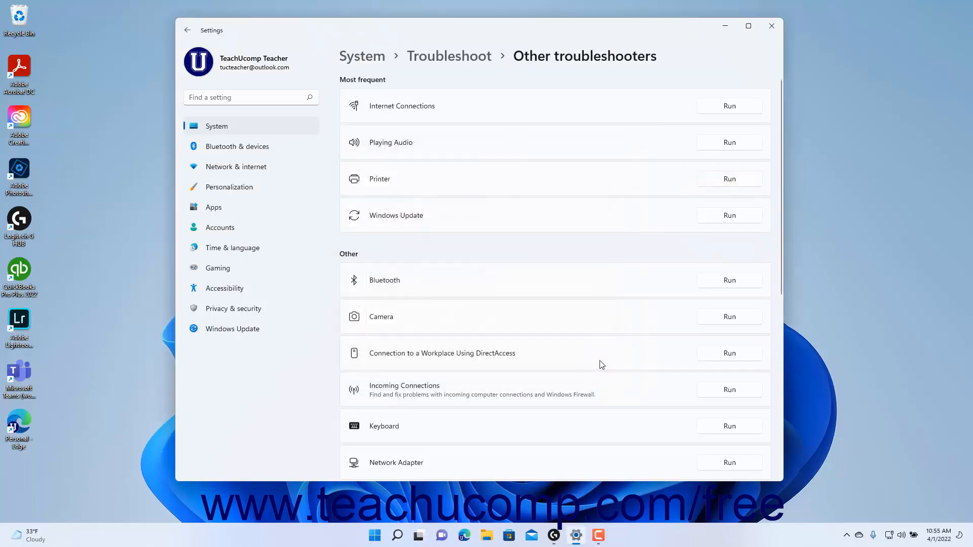
mouse_move(768, 77)
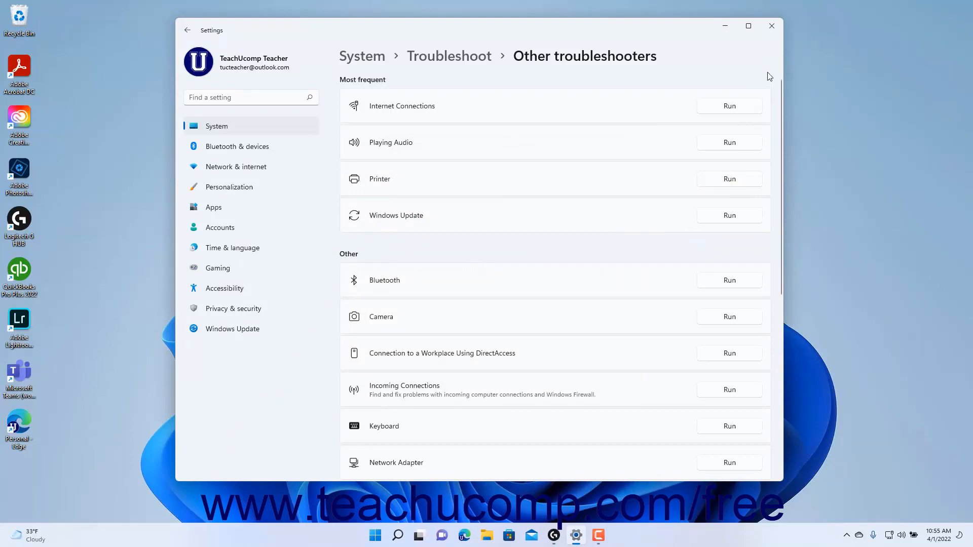
mouse_move(771, 26)
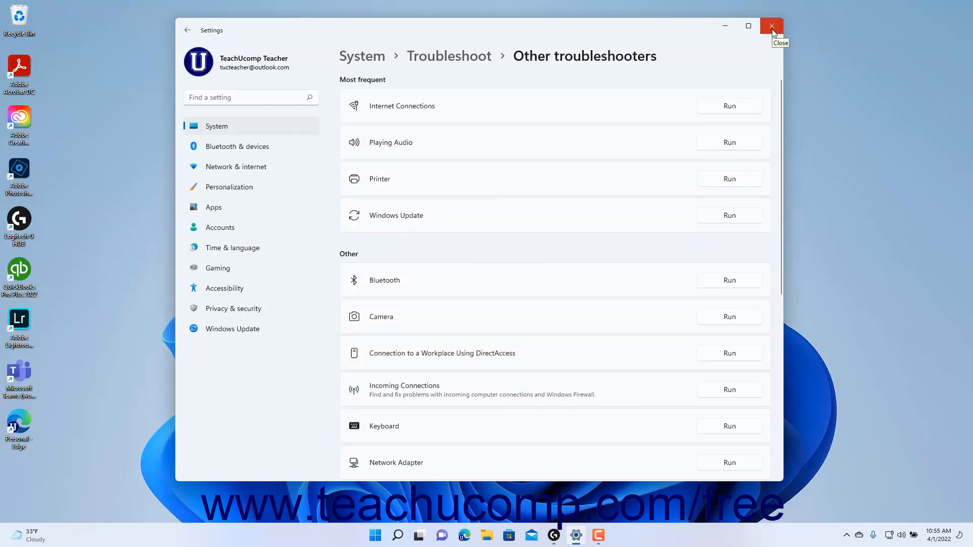